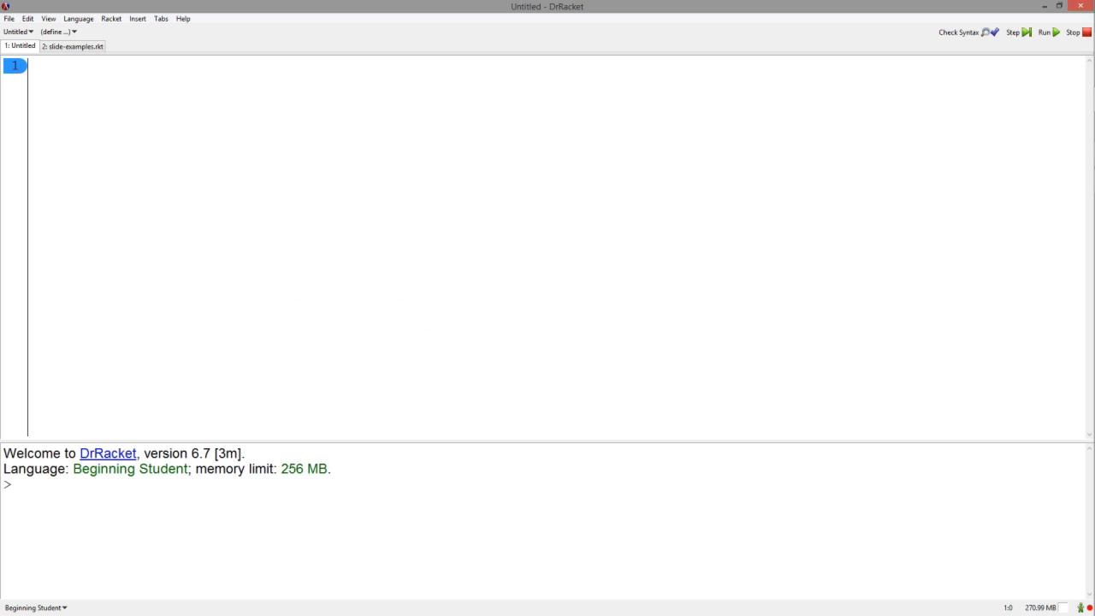
Write the add-five signature, purpose, and check-expects for 10 giving 15 and 23 giving 28
click(34, 65)
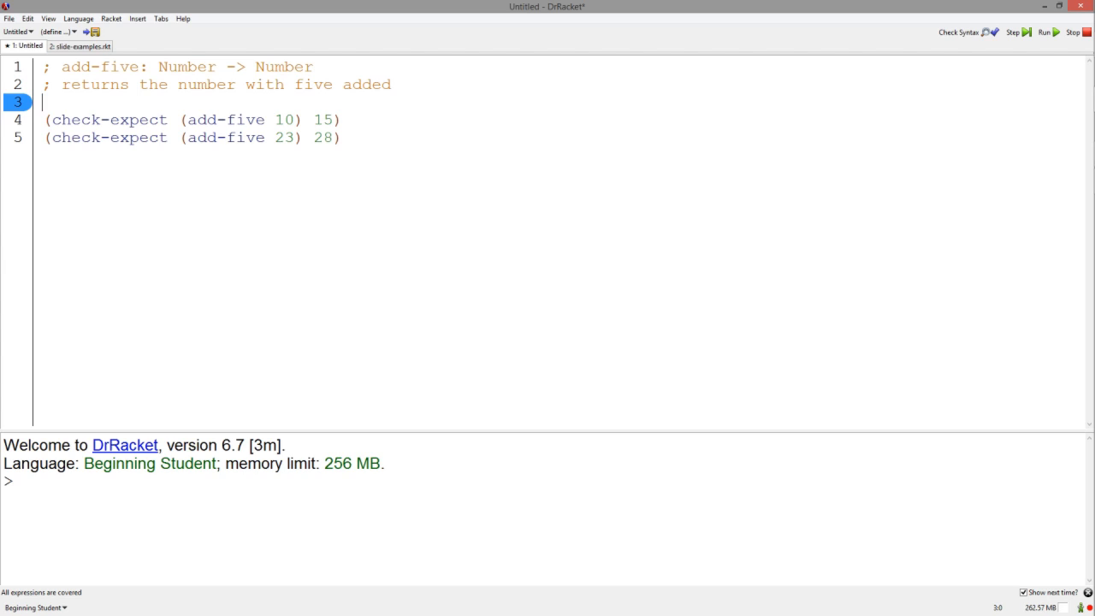
Add the add-five-template signature comment and (define (add-five-template n) (... n ...))
text(; add-five-template: Number -> Number)
text((define (add-five-template n))
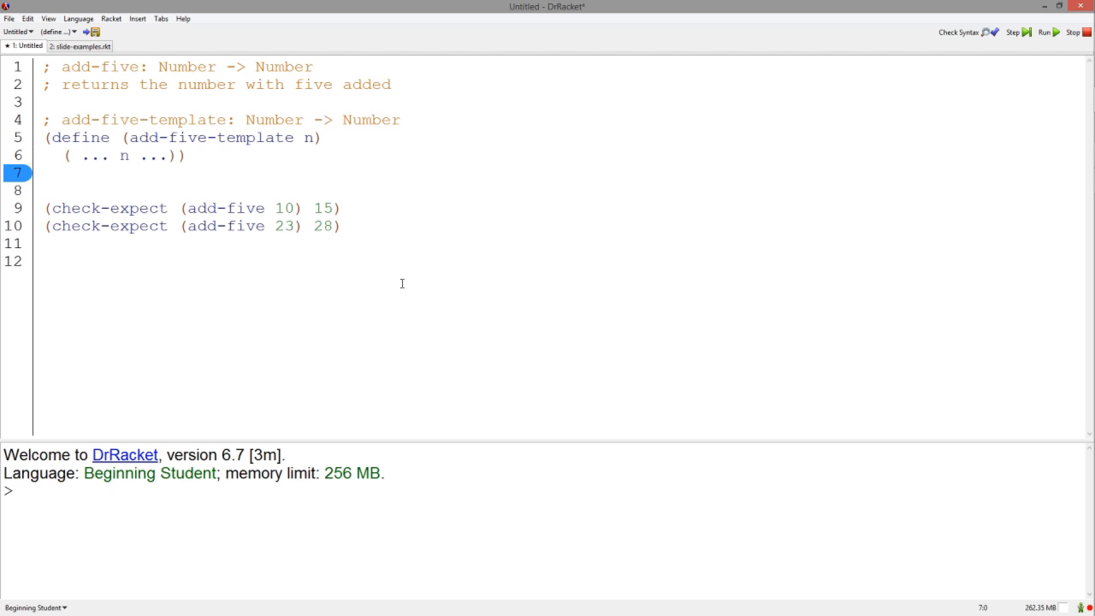
Copy the template and turn it into add-five with body (+ n 5)
drag(52, 137, 186, 153)
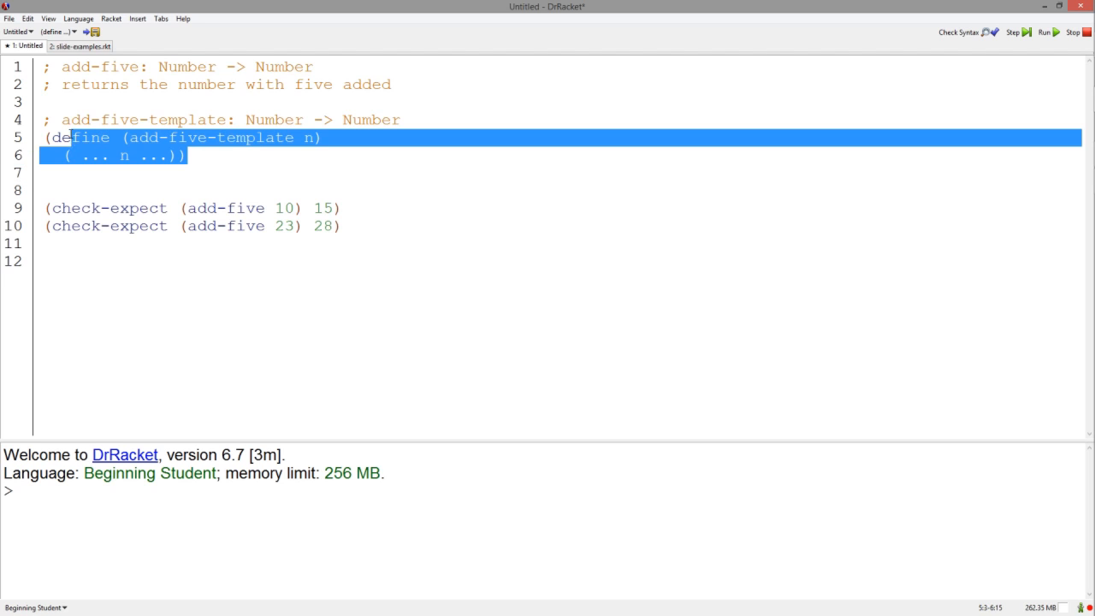
mouse_move(291, 296)
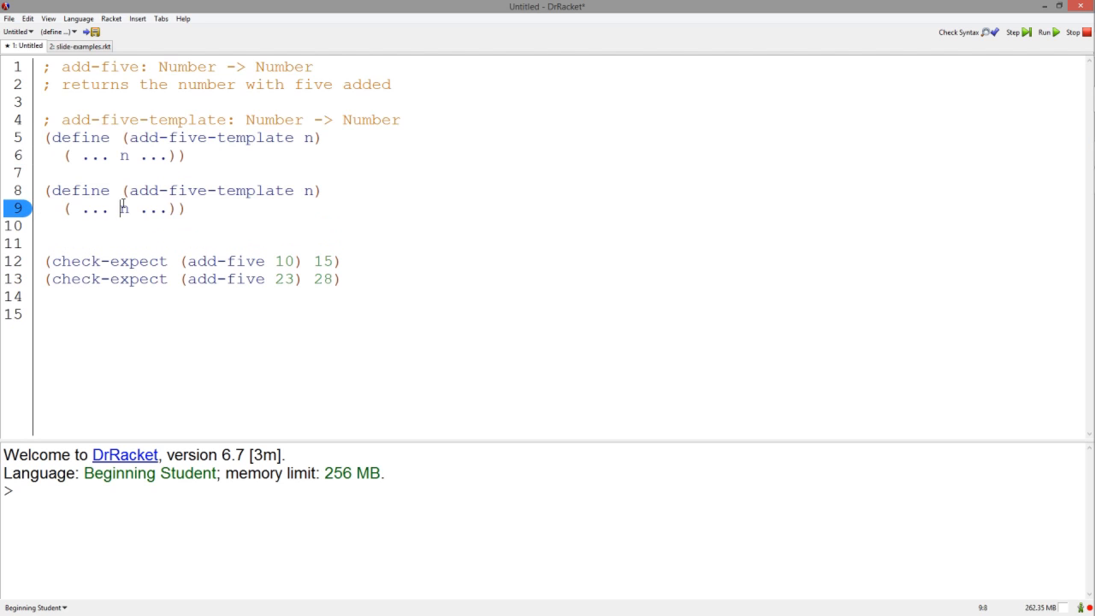
text(+ n 5)))
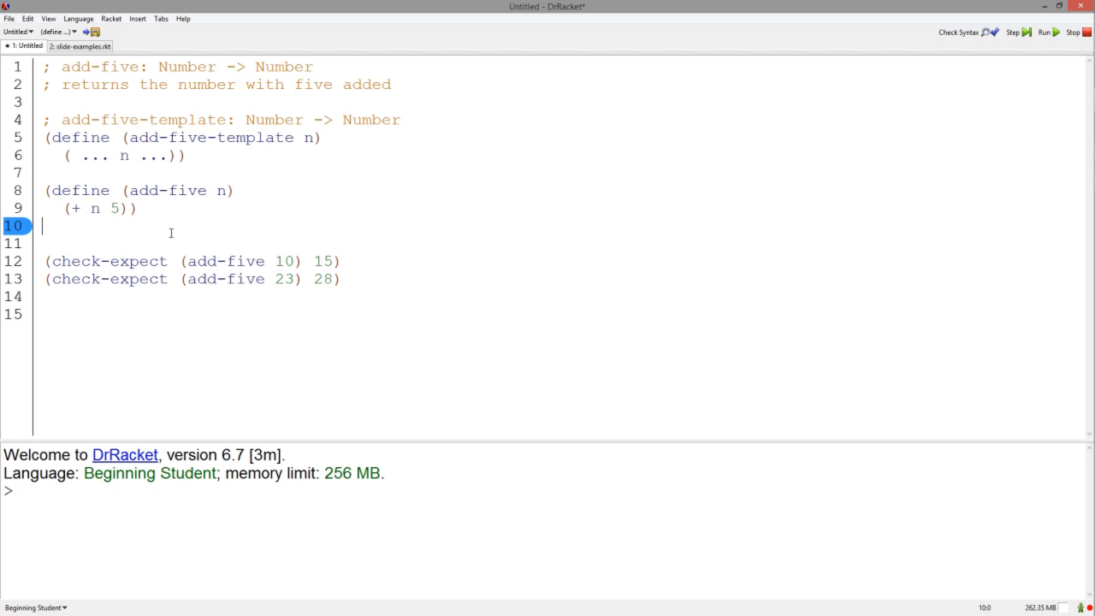
Run the file and confirm both add-five tests pass in the interactions pane
click(1045, 36)
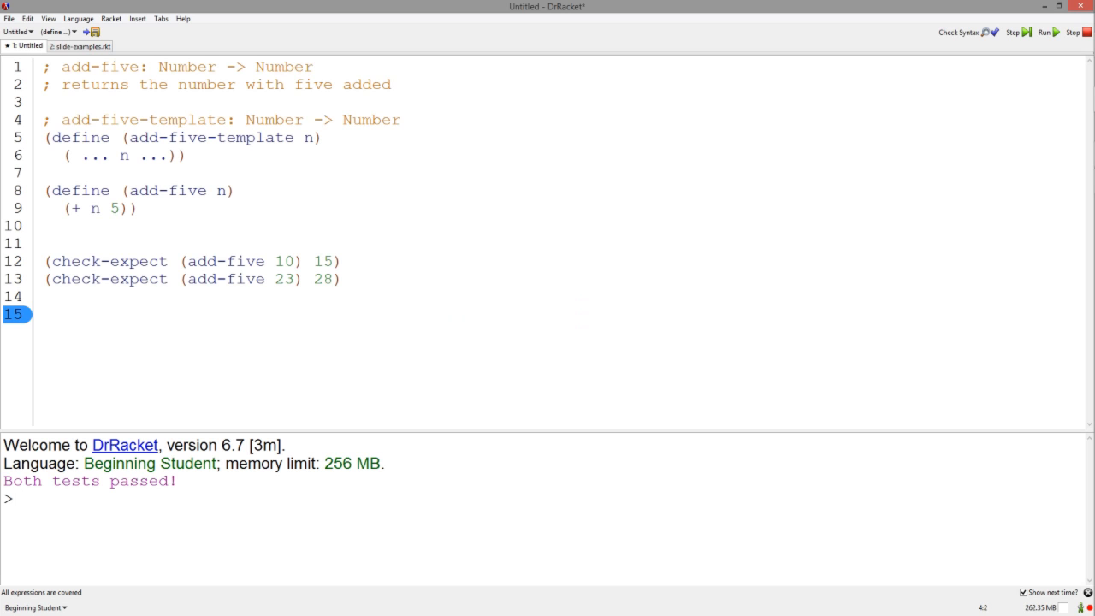